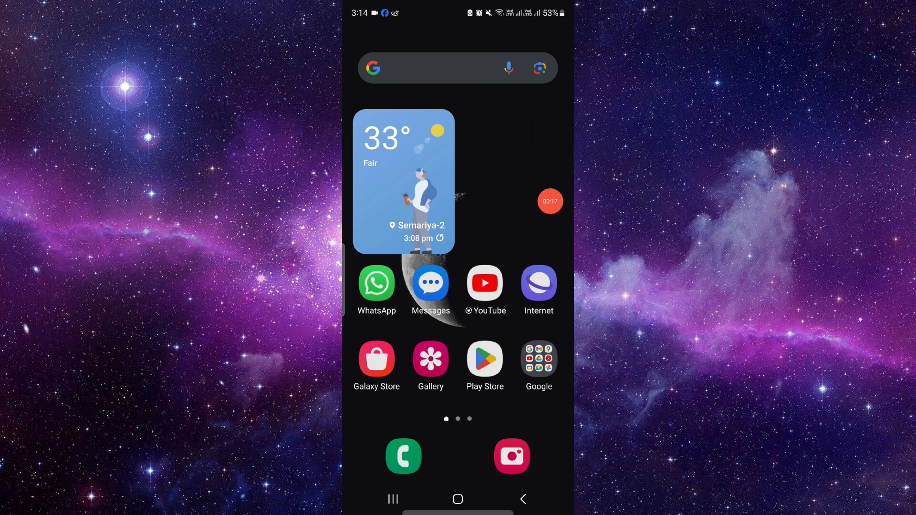
Launch Google Play Store from the home screen icon
{"action": "left_click", "coordinate": [484, 359]}
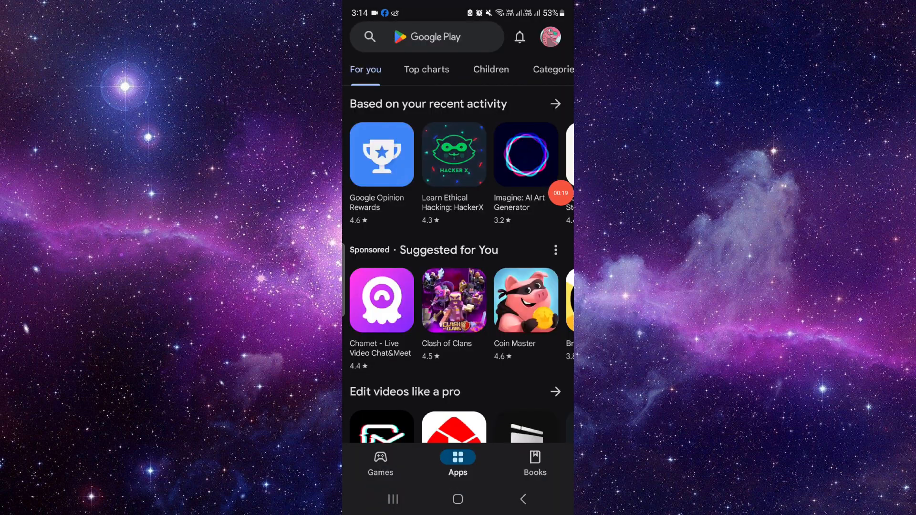
Search for 'Umax - Become Hot' and open its installed app listing
{"action": "left_click", "coordinate": [427, 36]}
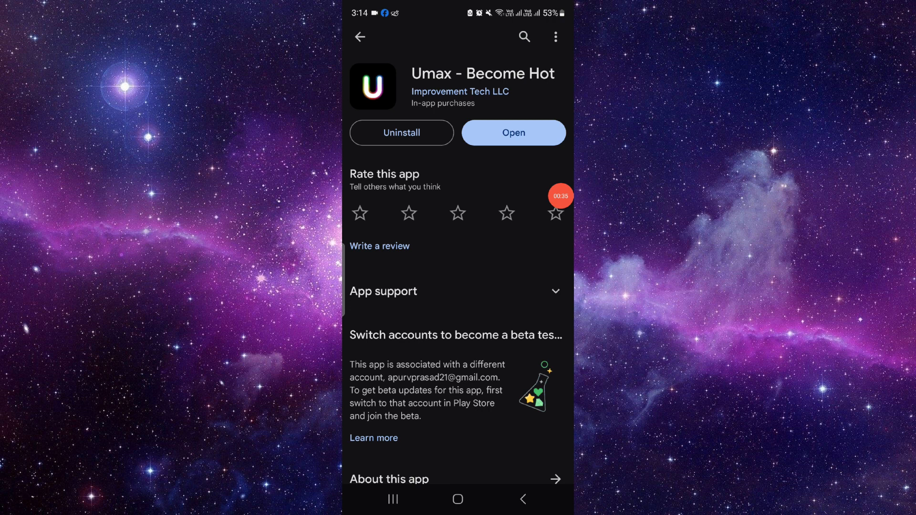
Scroll through the Umax listing to the 4.4 rating and reviews, then return home
{"action": "scroll", "scroll_direction": "down", "scroll_amount": 3}
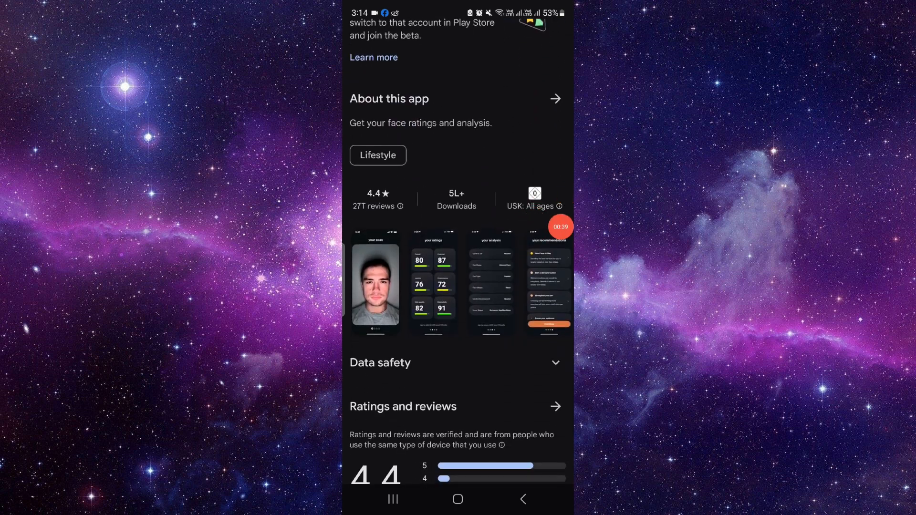
{"action": "scroll", "scroll_direction": "down", "scroll_amount": 3}
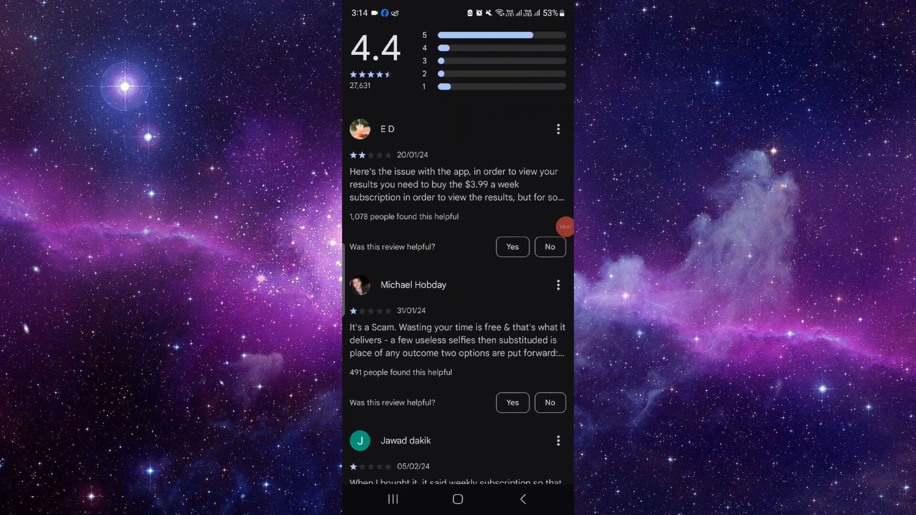
{"action": "scroll", "scroll_direction": "down", "scroll_amount": 3}
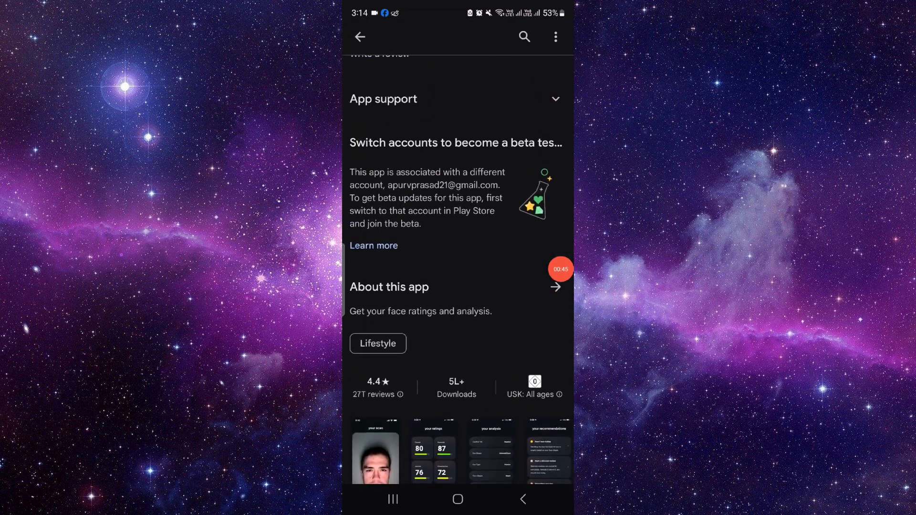
{"action": "scroll", "scroll_direction": "down", "scroll_amount": 3}
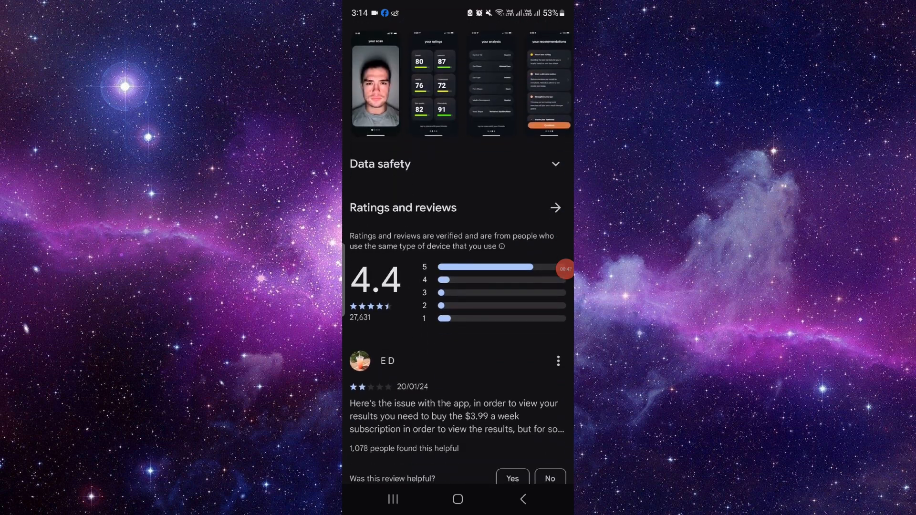
{"action": "scroll", "scroll_direction": "down", "scroll_amount": 3}
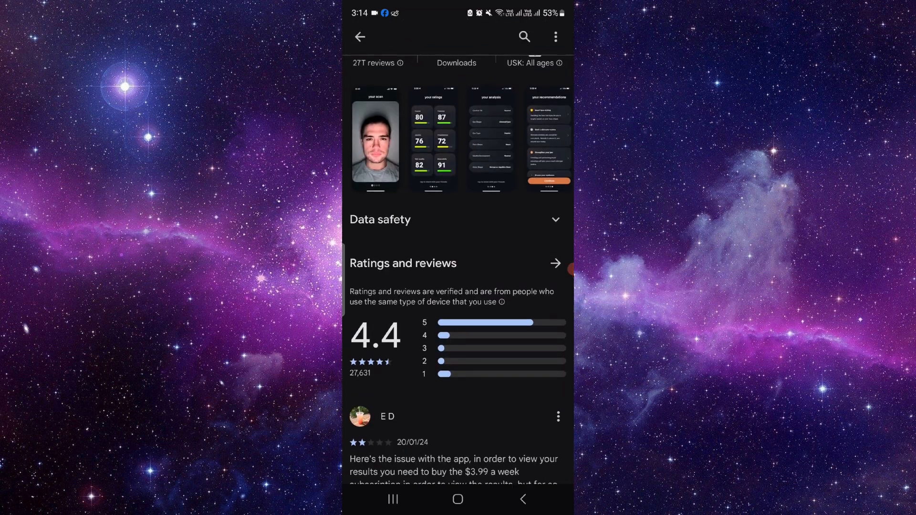
{"action": "scroll", "scroll_direction": "up", "scroll_amount": 3}
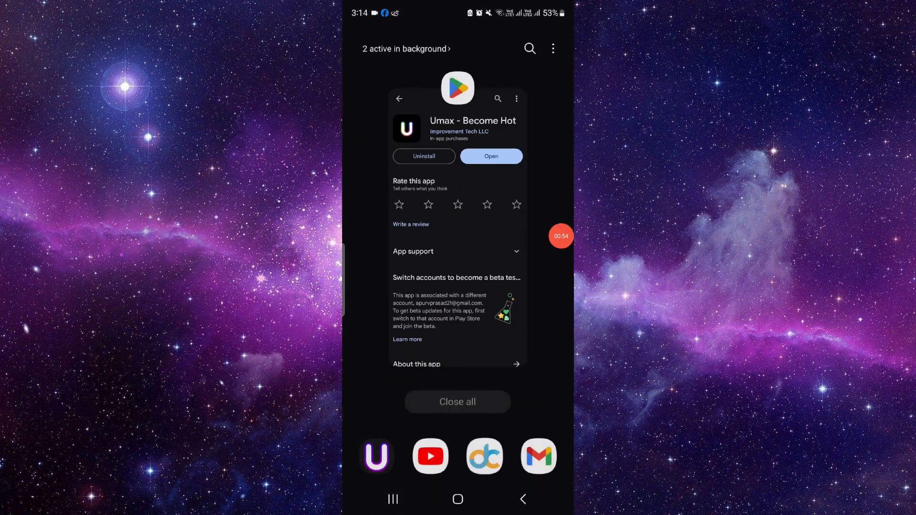
{"action": "left_click", "coordinate": [457, 499]}
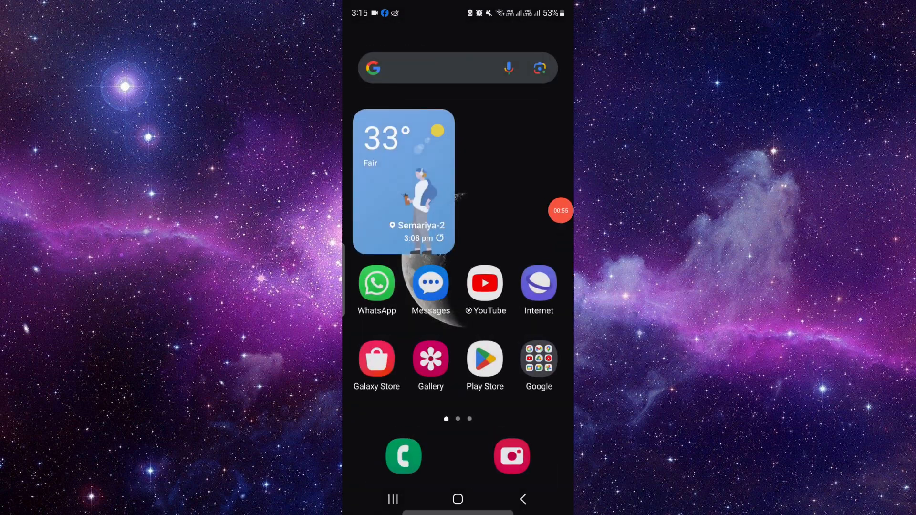